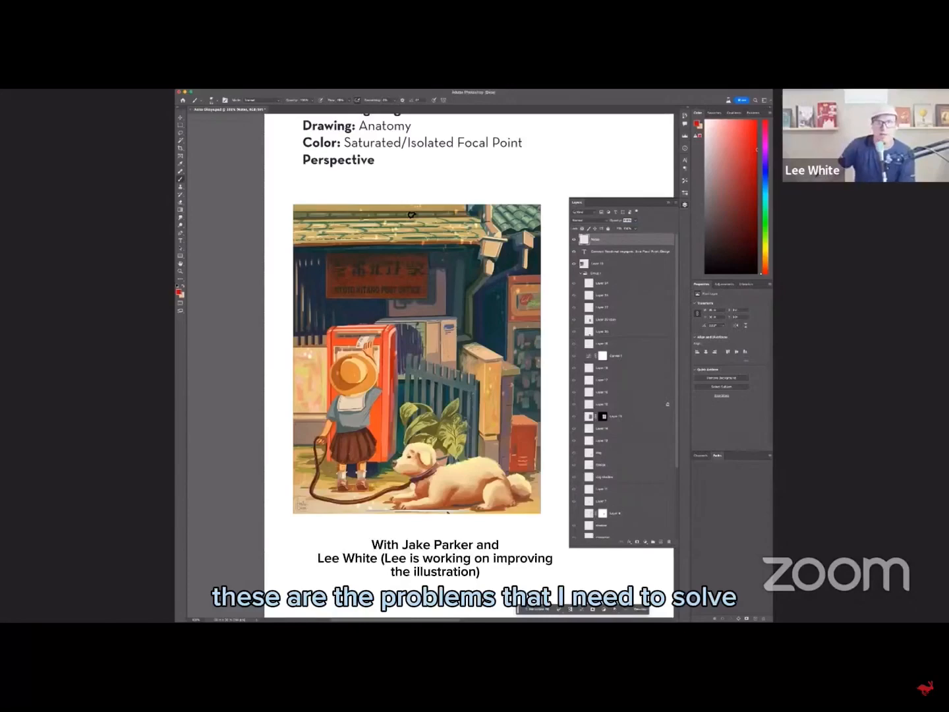
pyautogui.moveTo(578, 277)
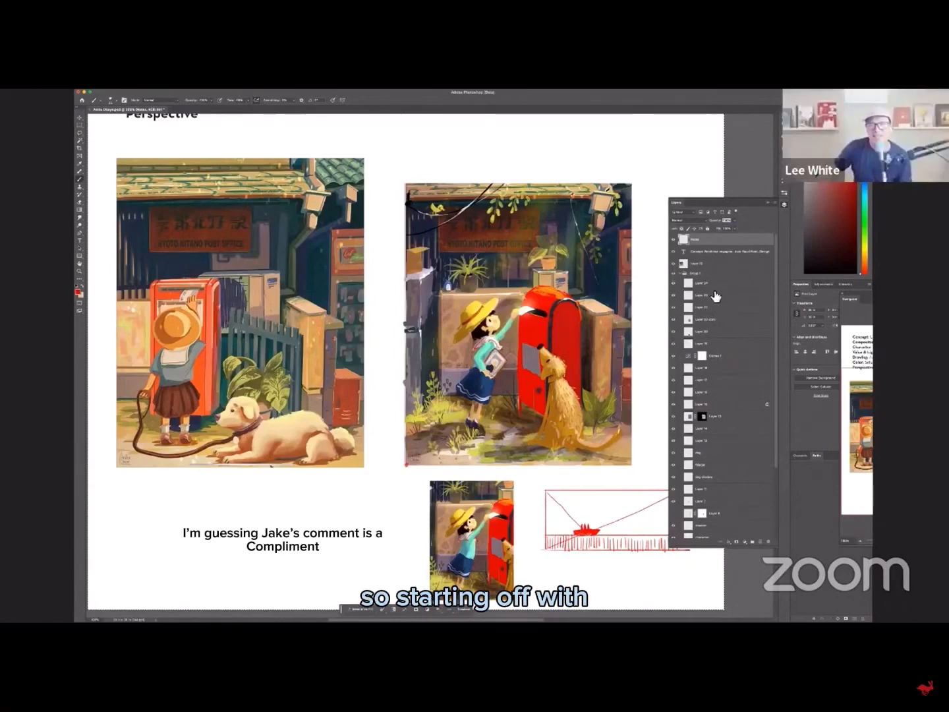
pyautogui.moveTo(699, 333)
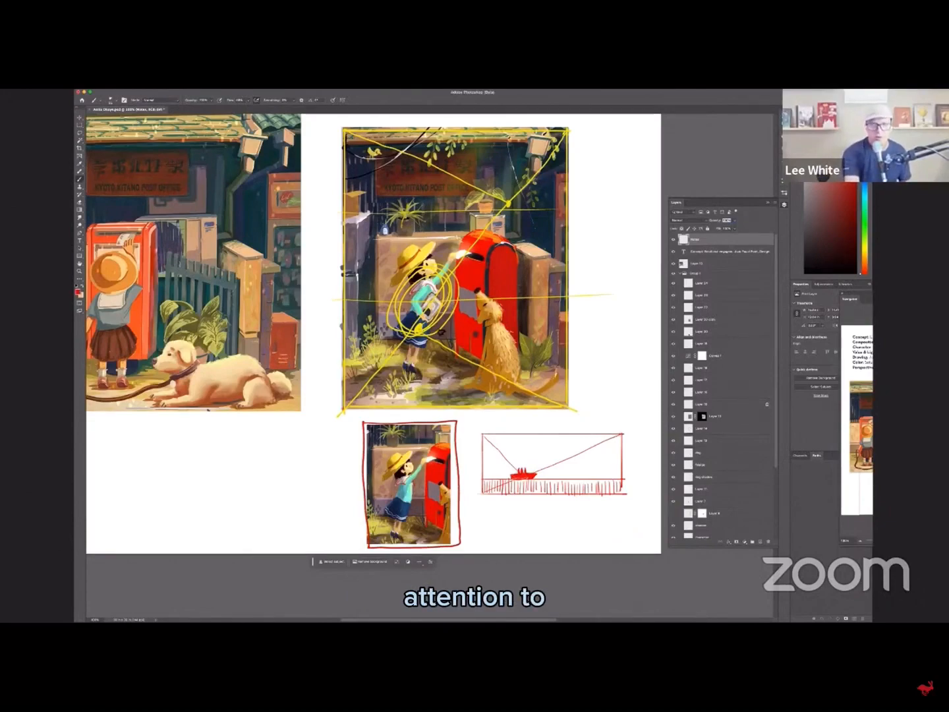
pyautogui.moveTo(600, 468)
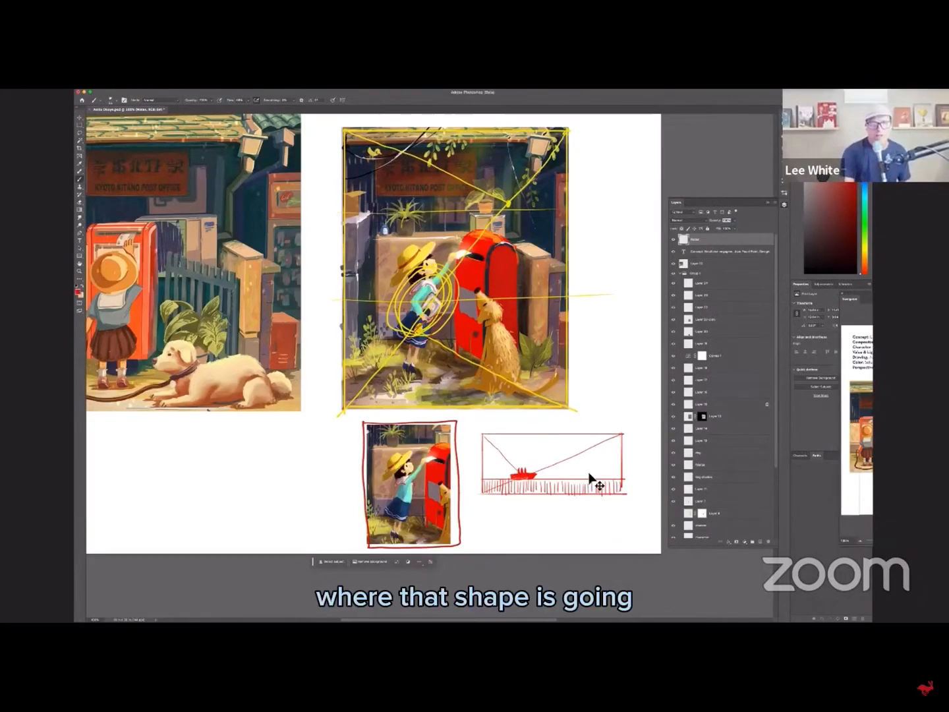